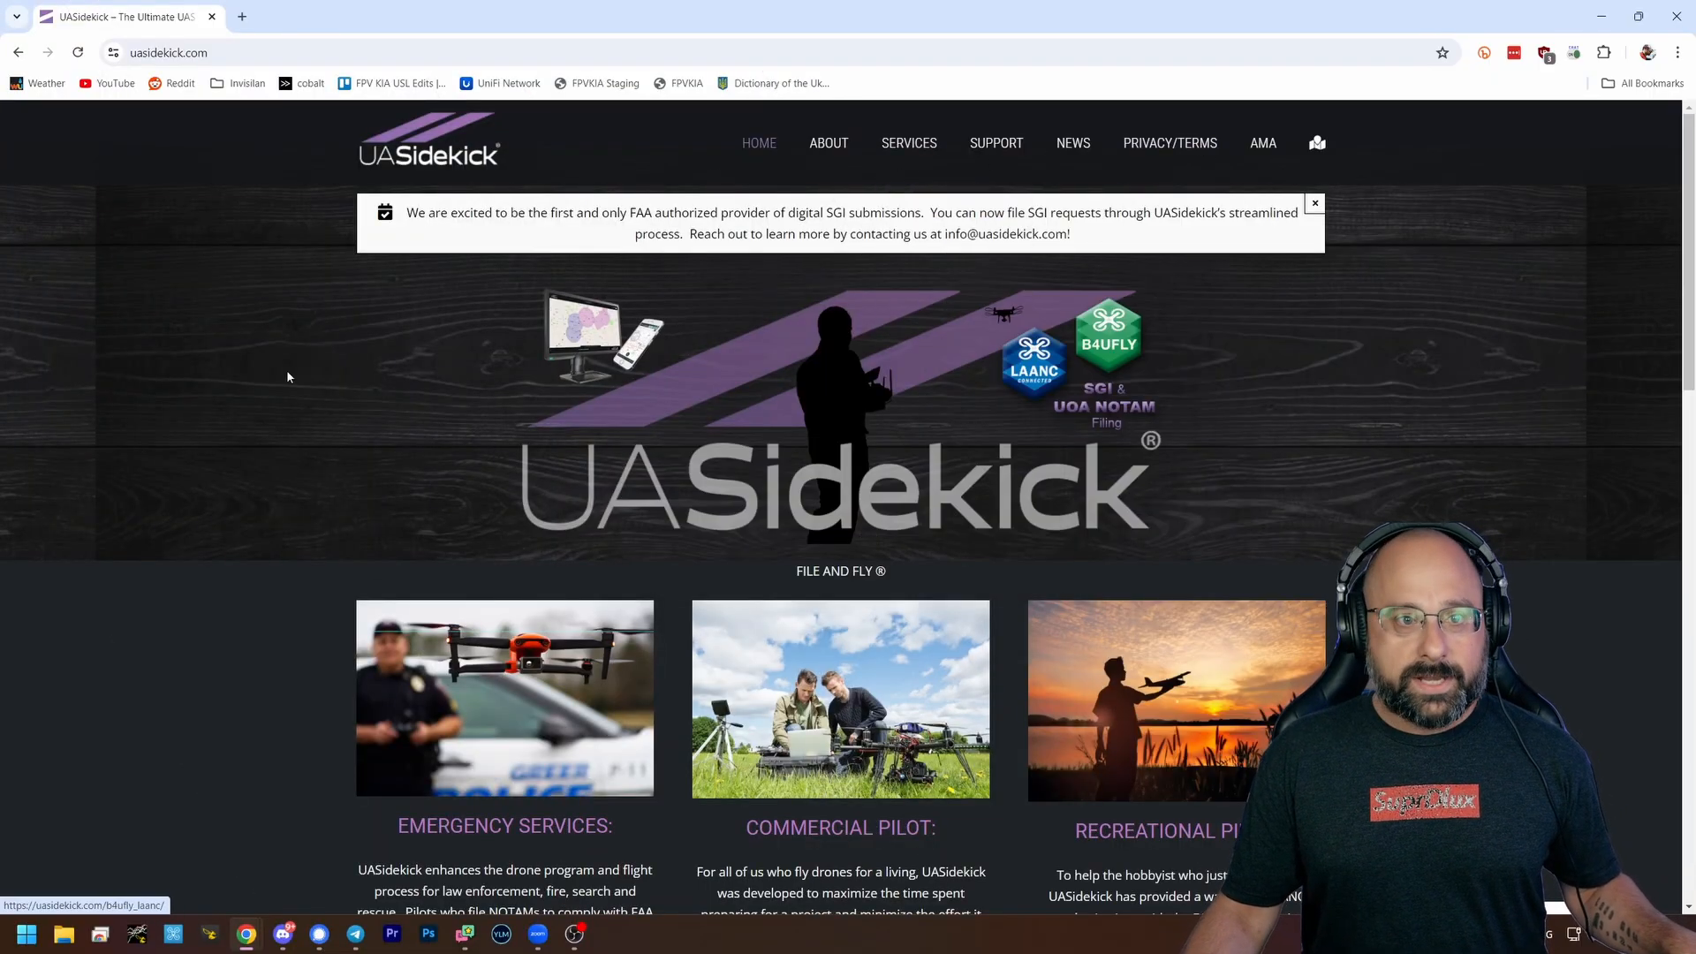
Scroll the uasidekick.com homepage and the Google results down to the uasidekick.app listing
{"action": "scroll", "scroll_direction": "down", "scroll_amount": 3}
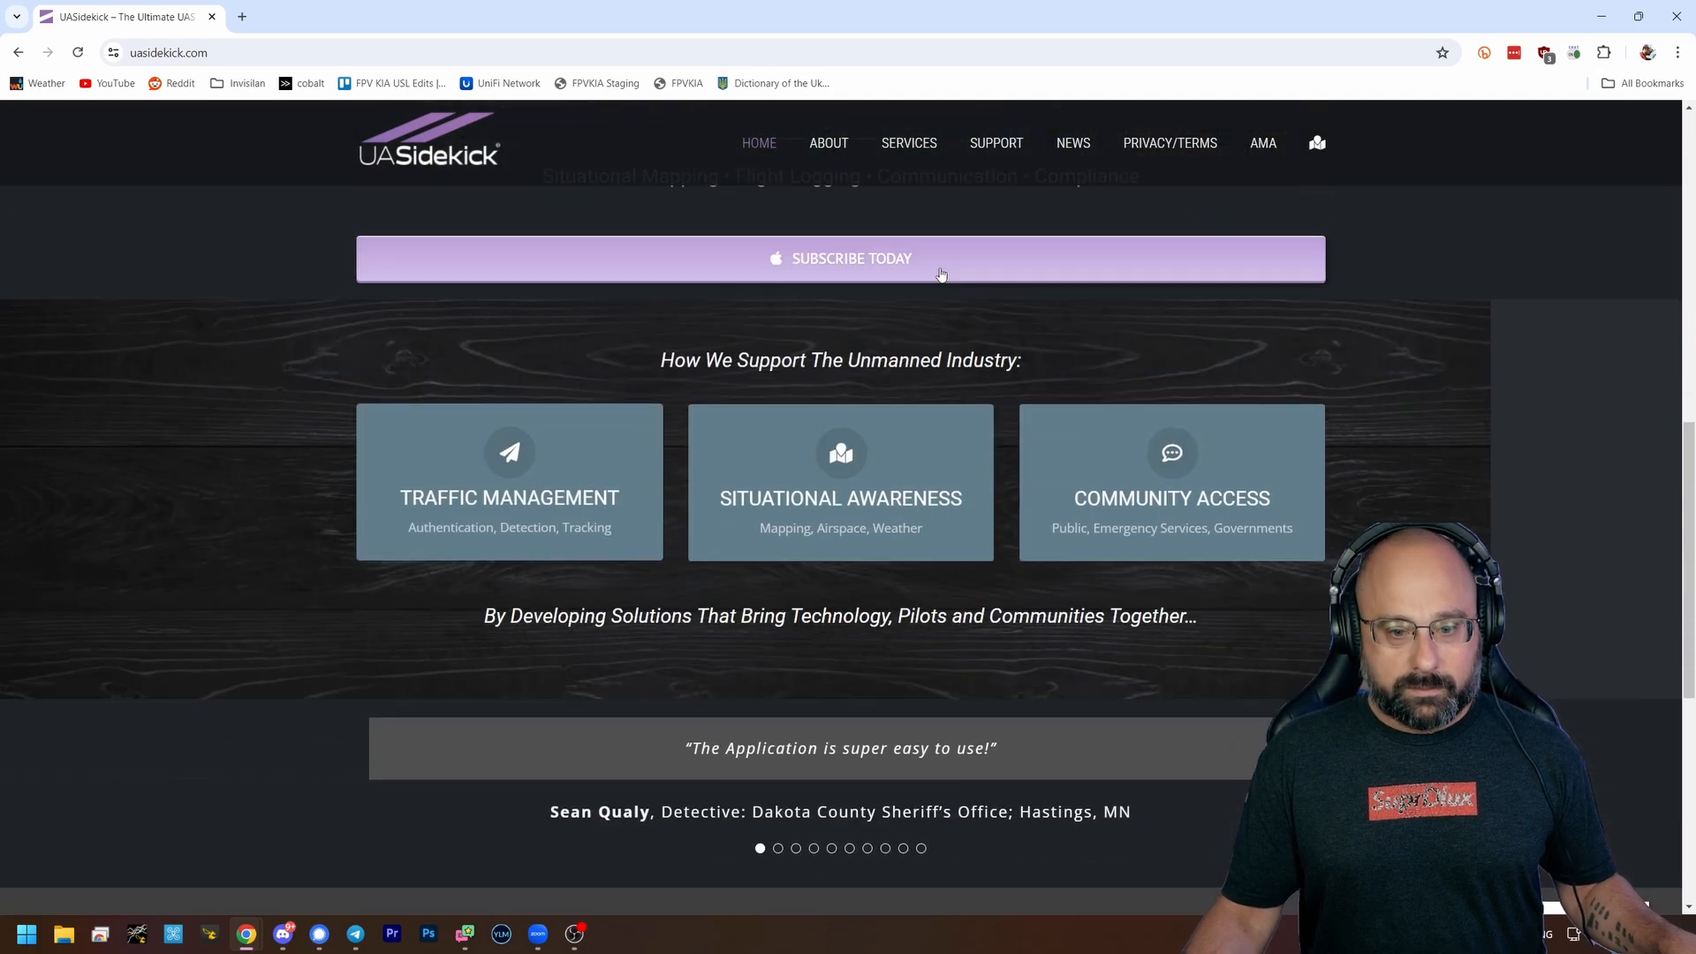
{"action": "scroll", "scroll_direction": "down", "scroll_amount": 3}
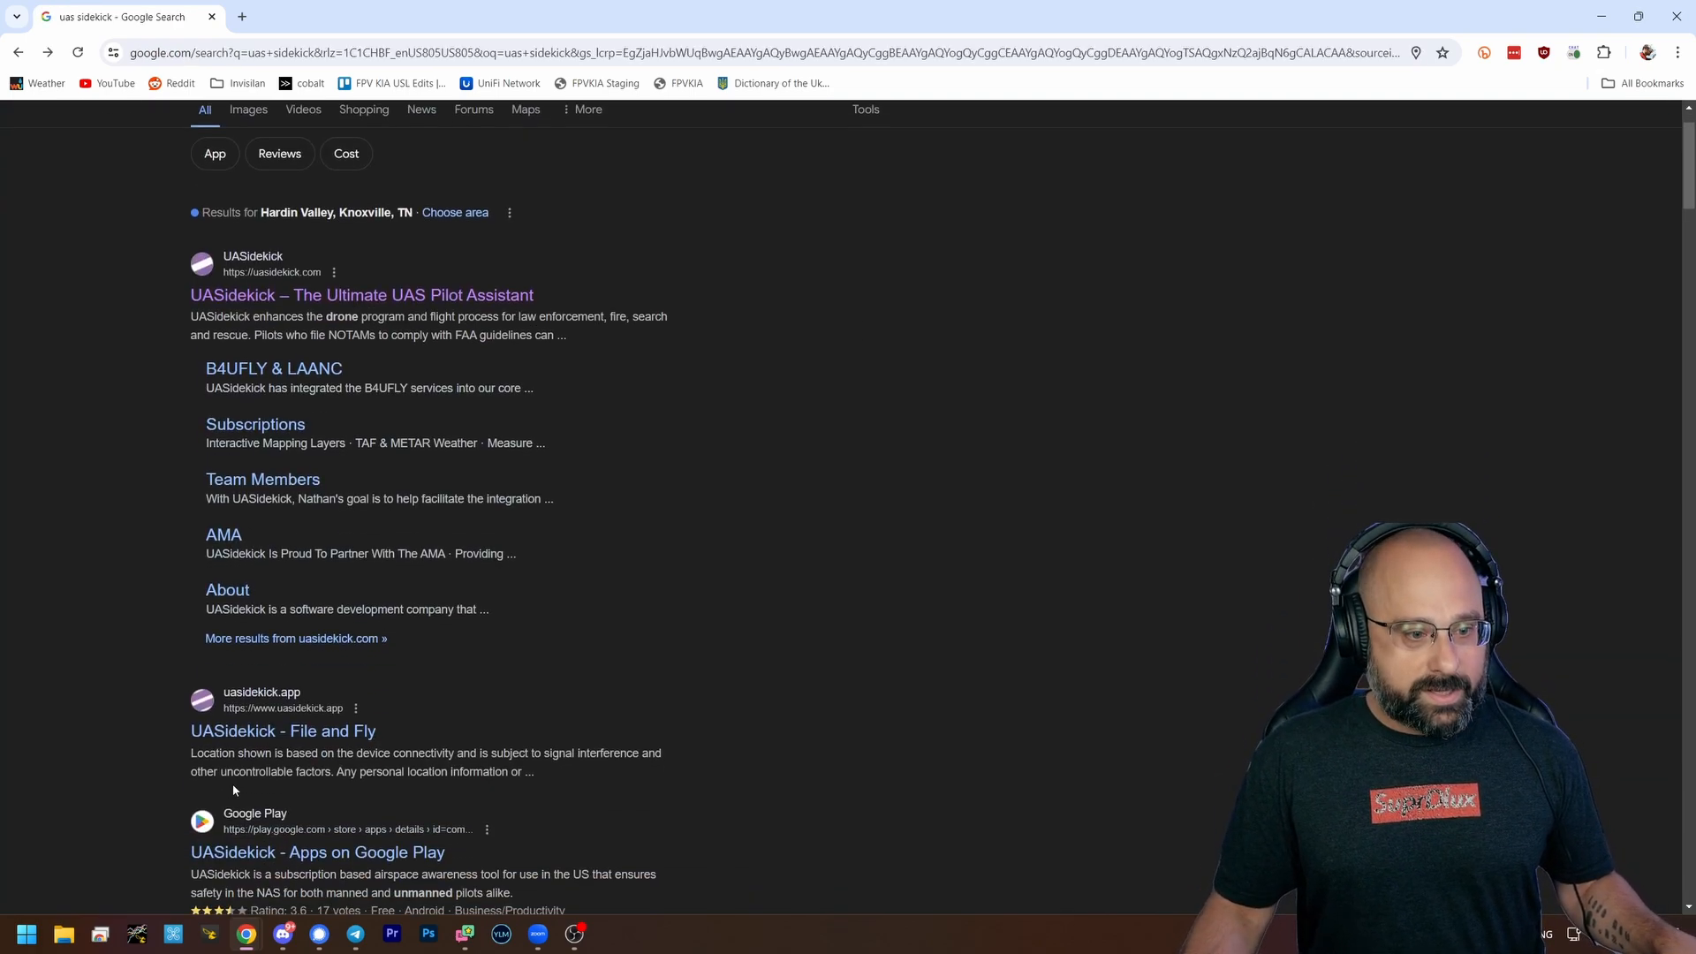
{"action": "scroll", "scroll_direction": "down", "scroll_amount": 3}
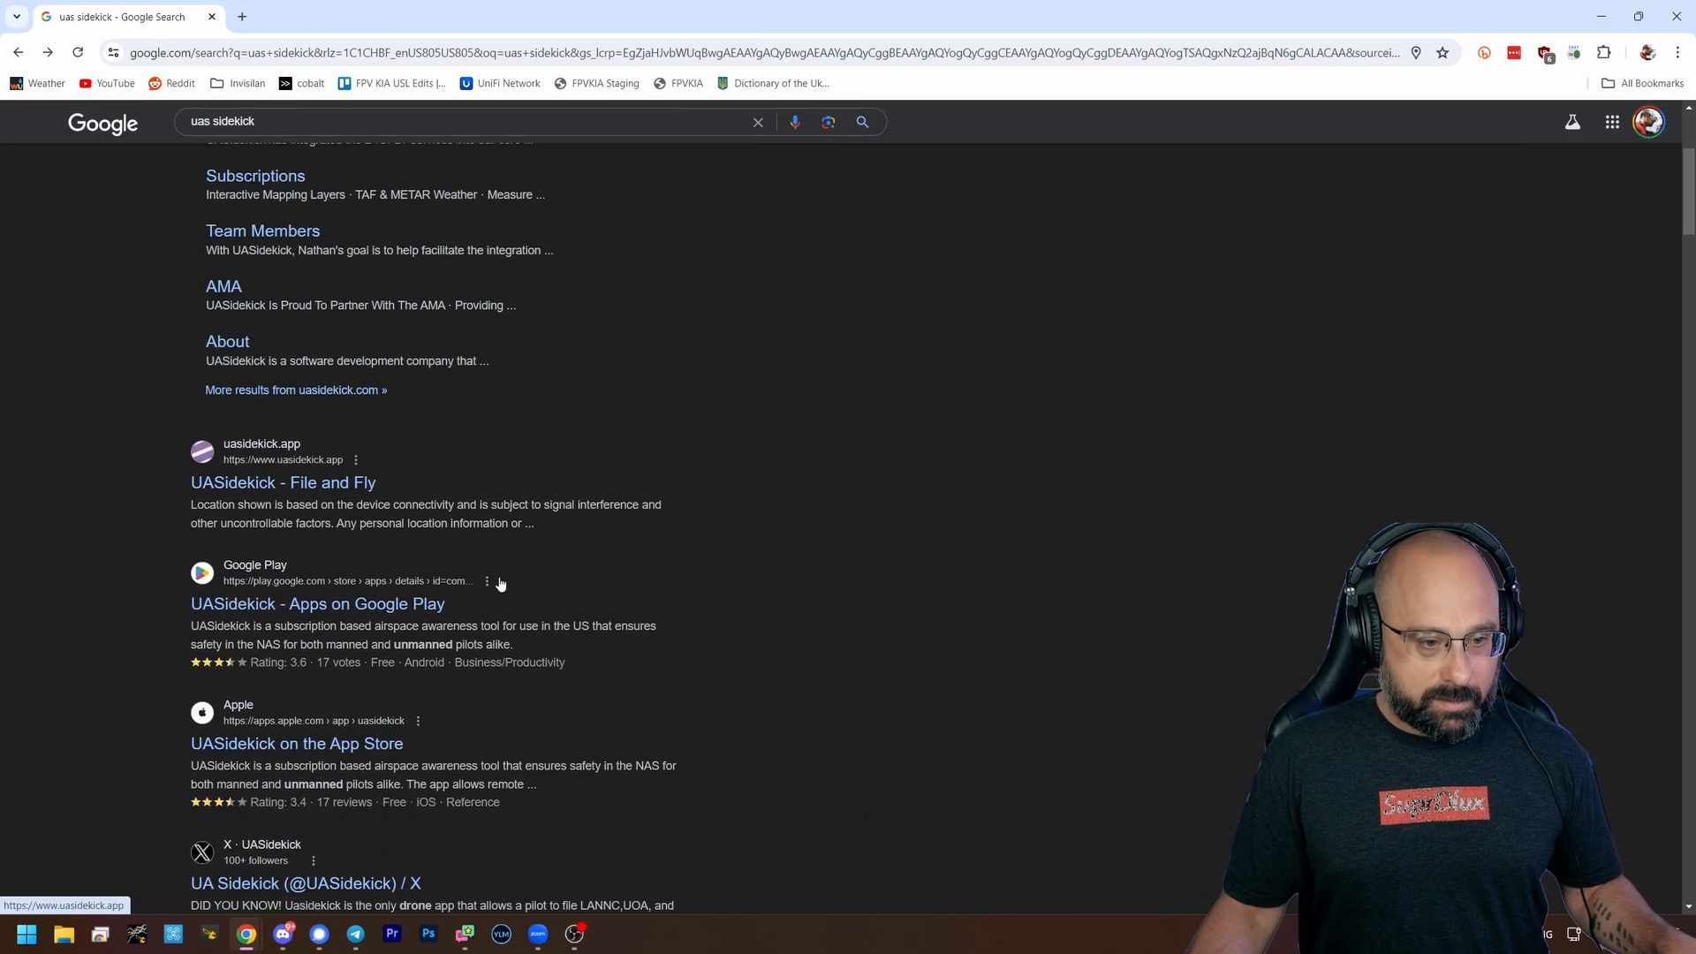
Launch the UASidekick File and Fly web app, agree to its terms and answer the location request
{"action": "left_click", "coordinate": [283, 482]}
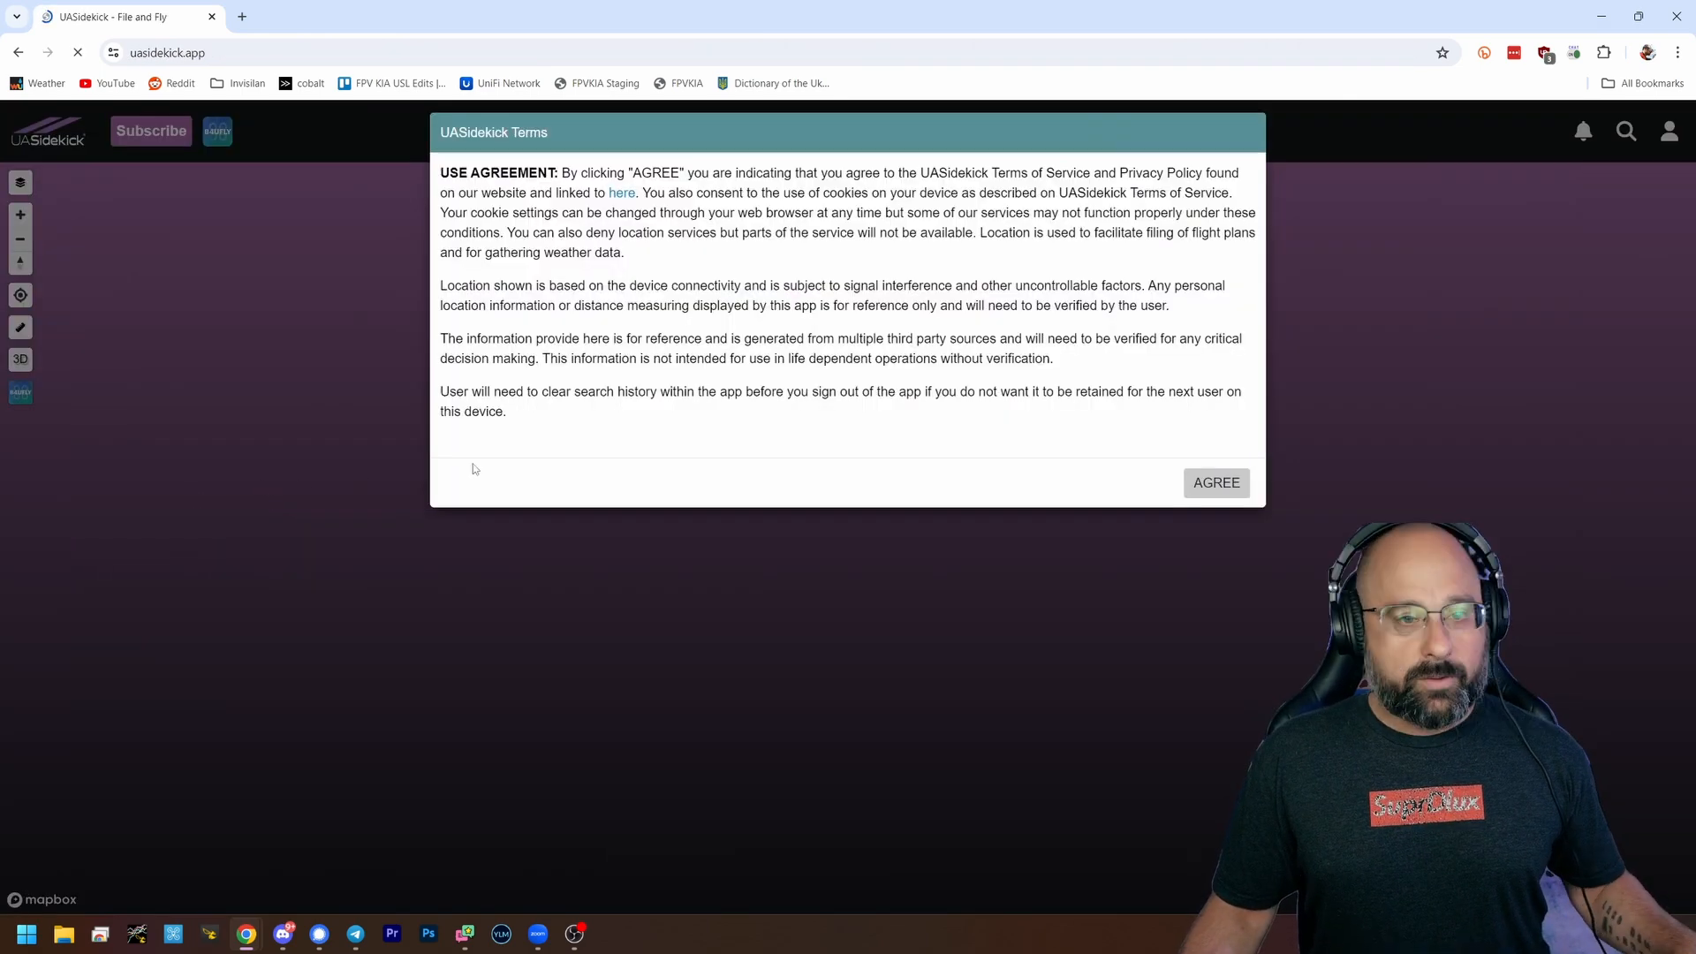
{"action": "left_click", "coordinate": [1215, 482]}
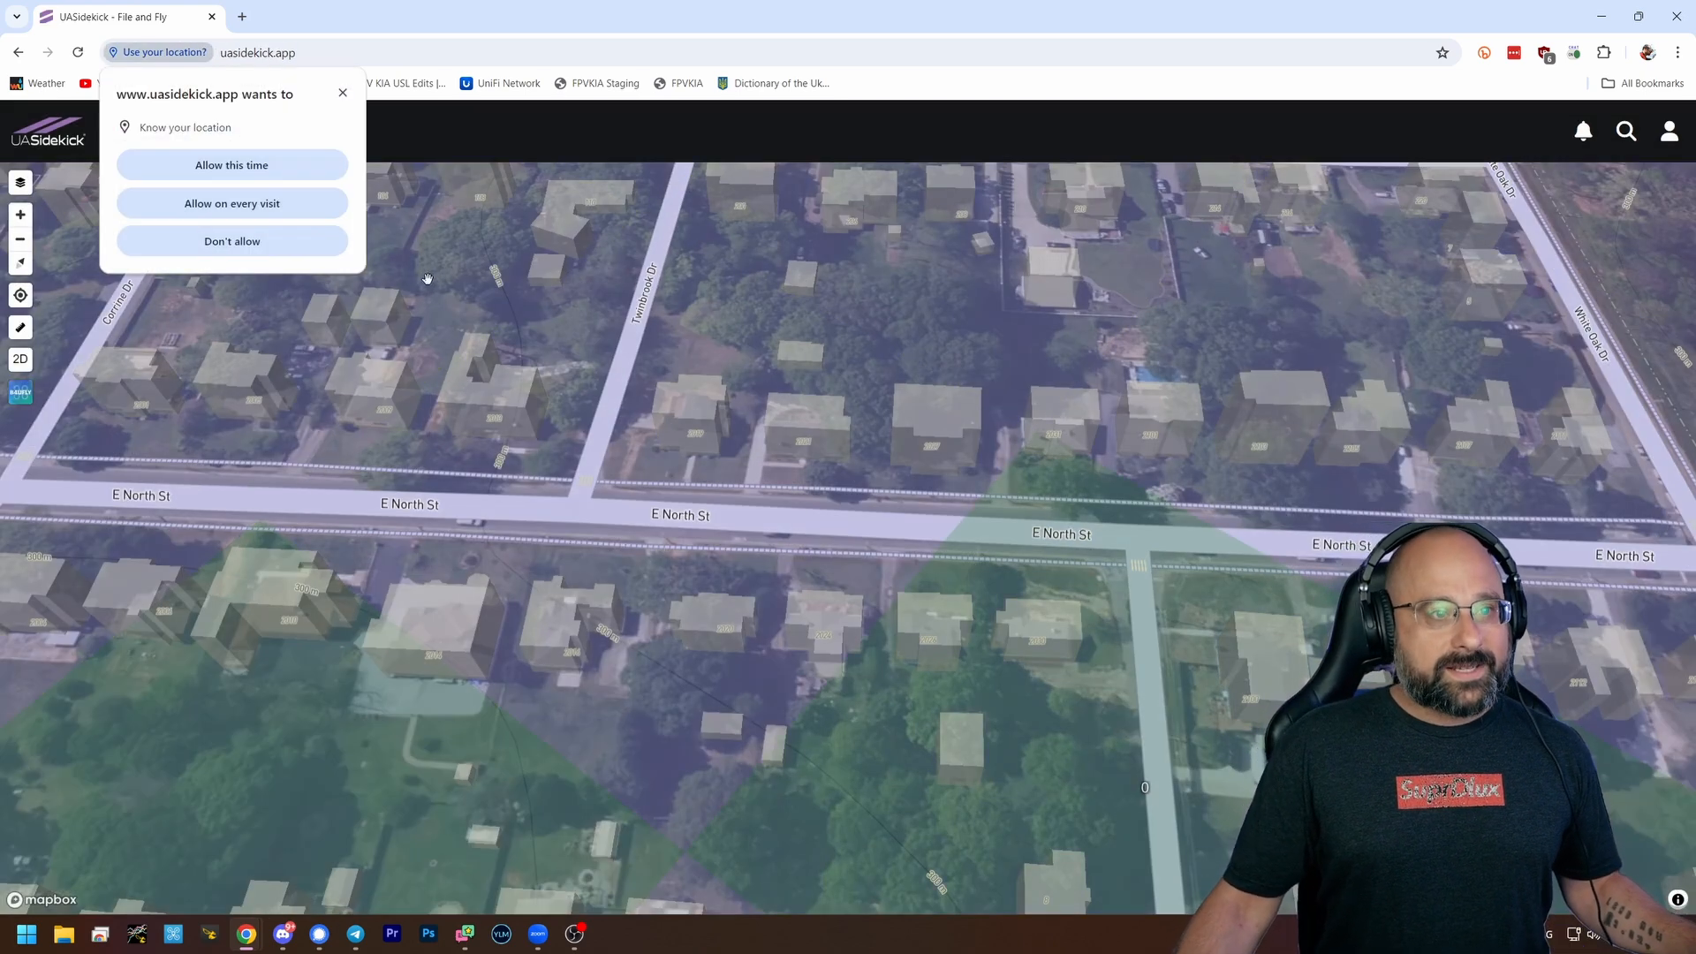
{"action": "left_click", "coordinate": [231, 165]}
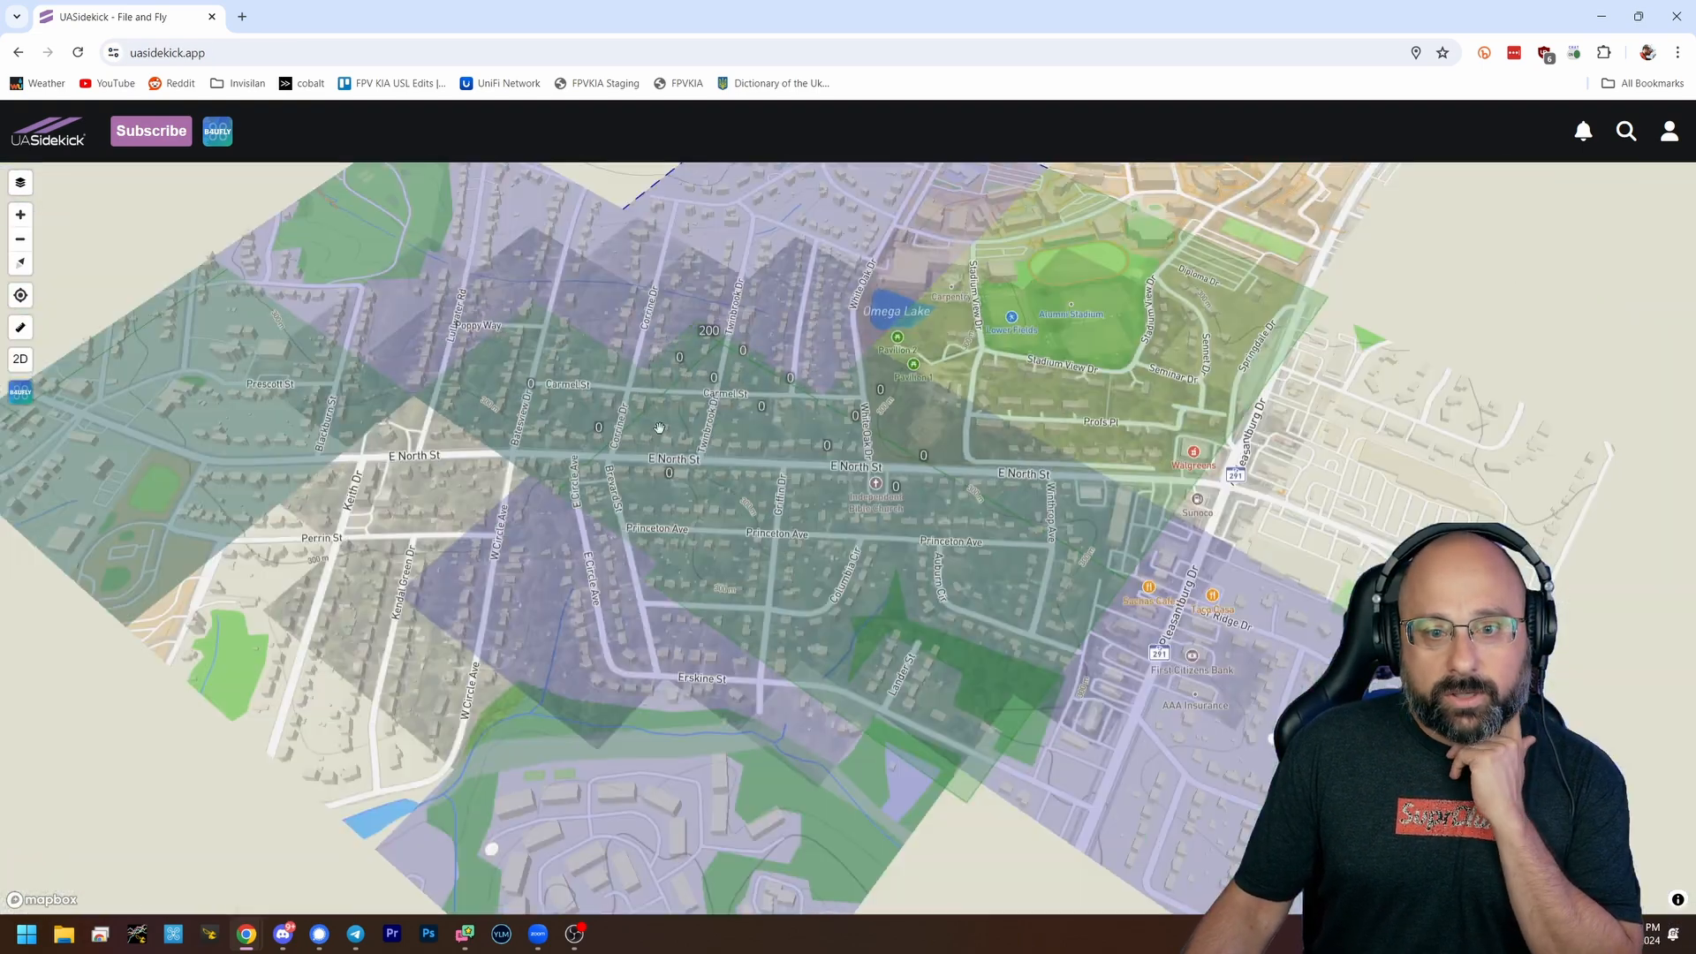
Zoom the map out from the neighbourhood to the regional view around Easley and Greenville
{"action": "left_click_drag", "start_coordinate": [657, 427], "coordinate": [683, 438]}
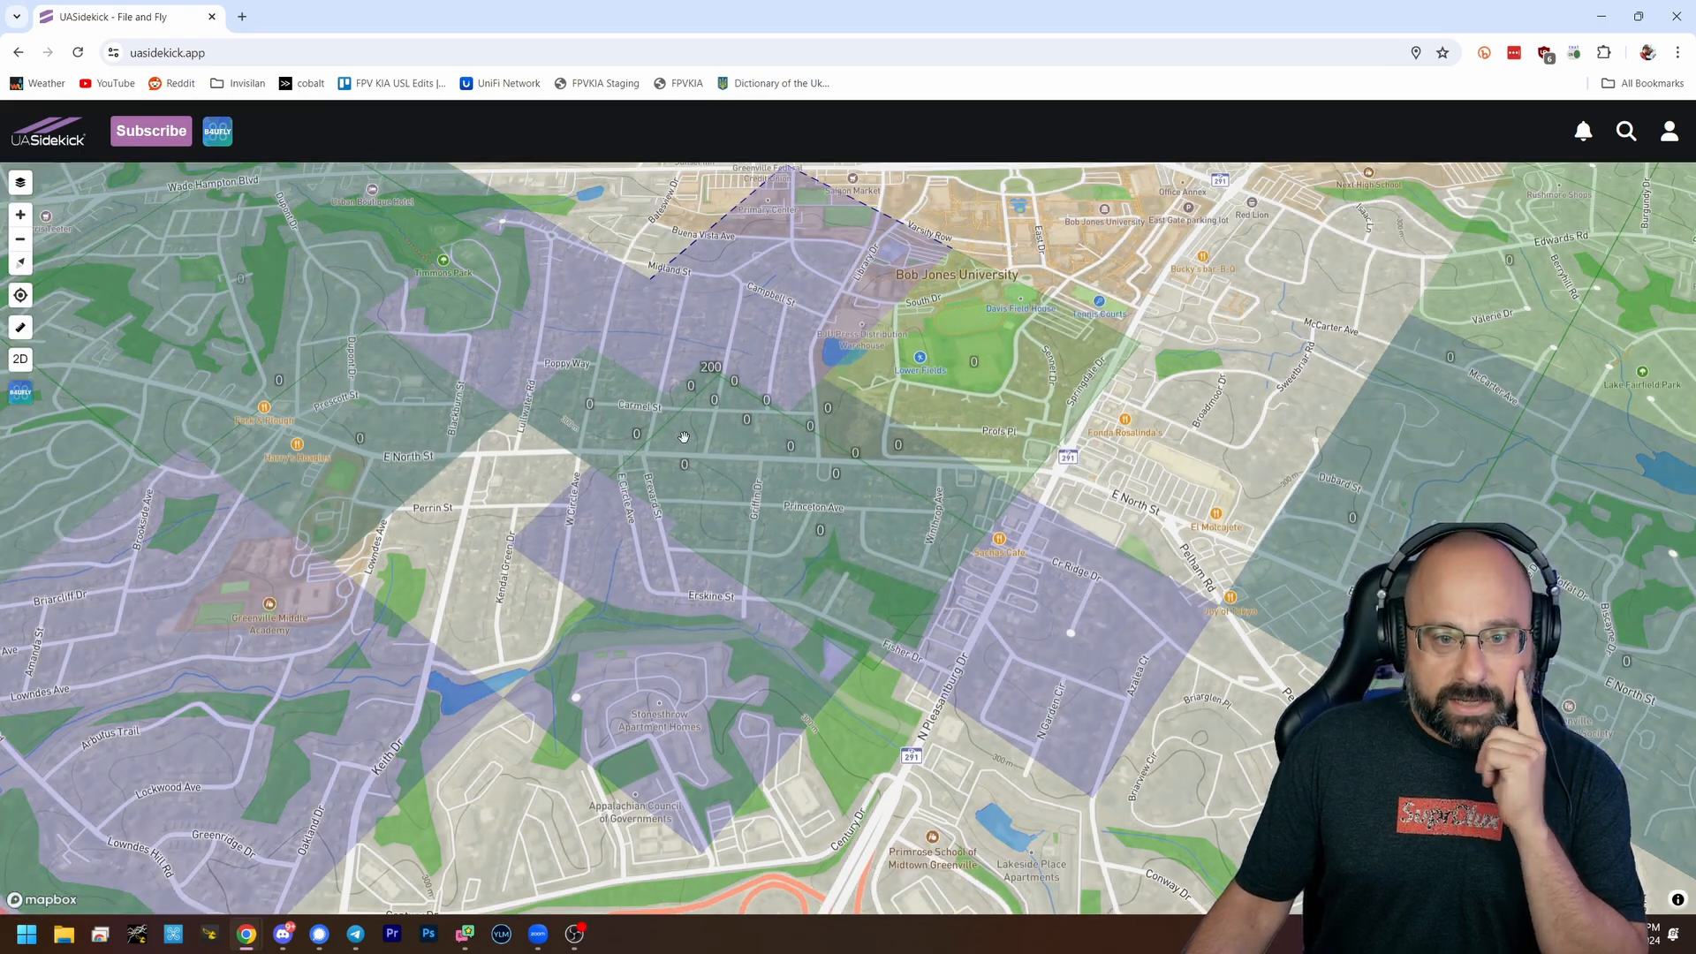
{"action": "scroll", "scroll_direction": "down", "scroll_amount": 3}
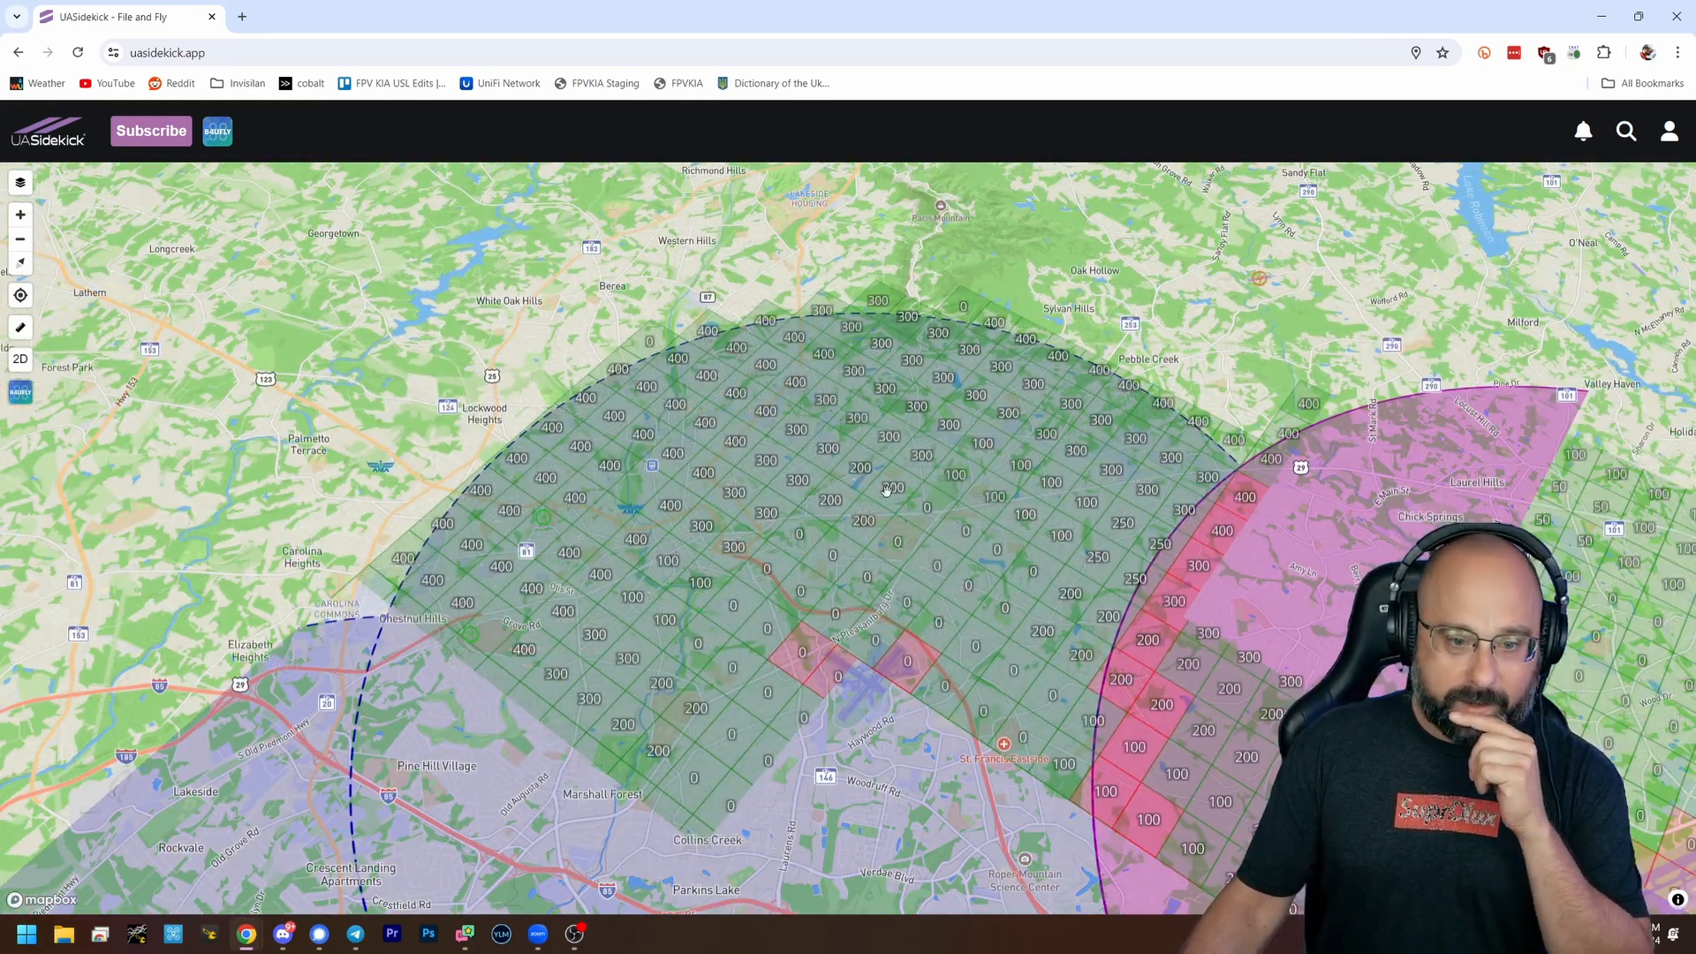
{"action": "scroll", "scroll_direction": "down", "scroll_amount": 3}
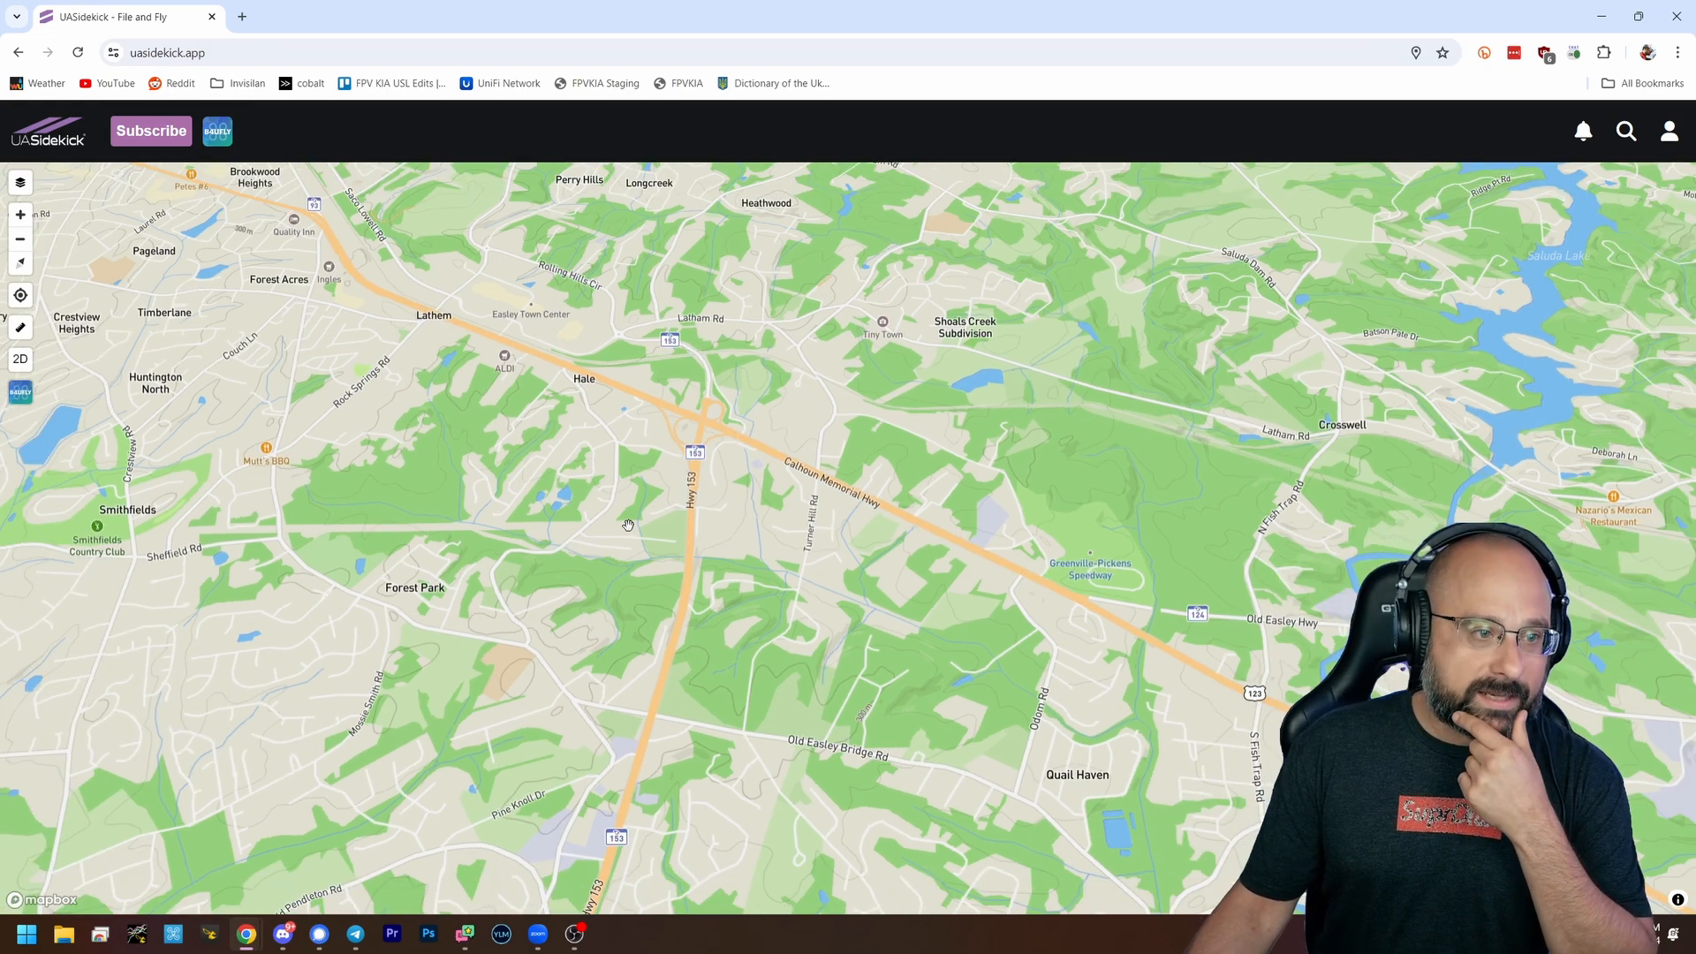
{"action": "scroll", "scroll_direction": "down", "scroll_amount": 3}
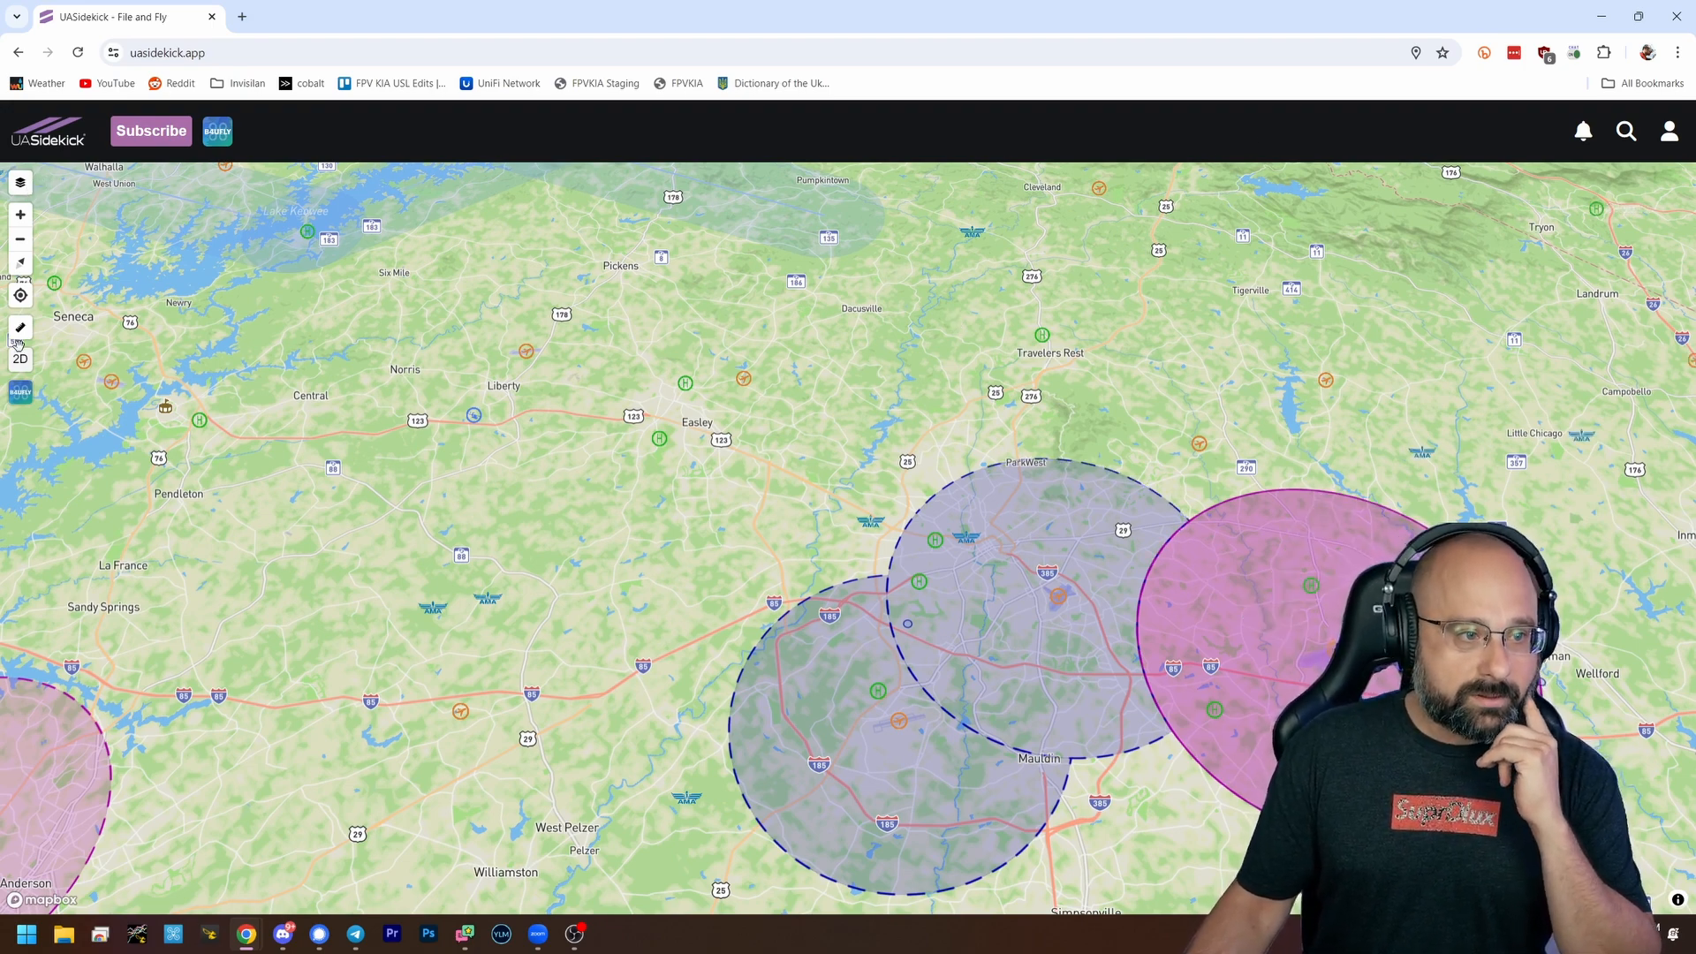
Move to Knoxville McGhee Tyson airport near Alcoa and show its Class C altitude ceiling grid
{"action": "left_click", "coordinate": [21, 359]}
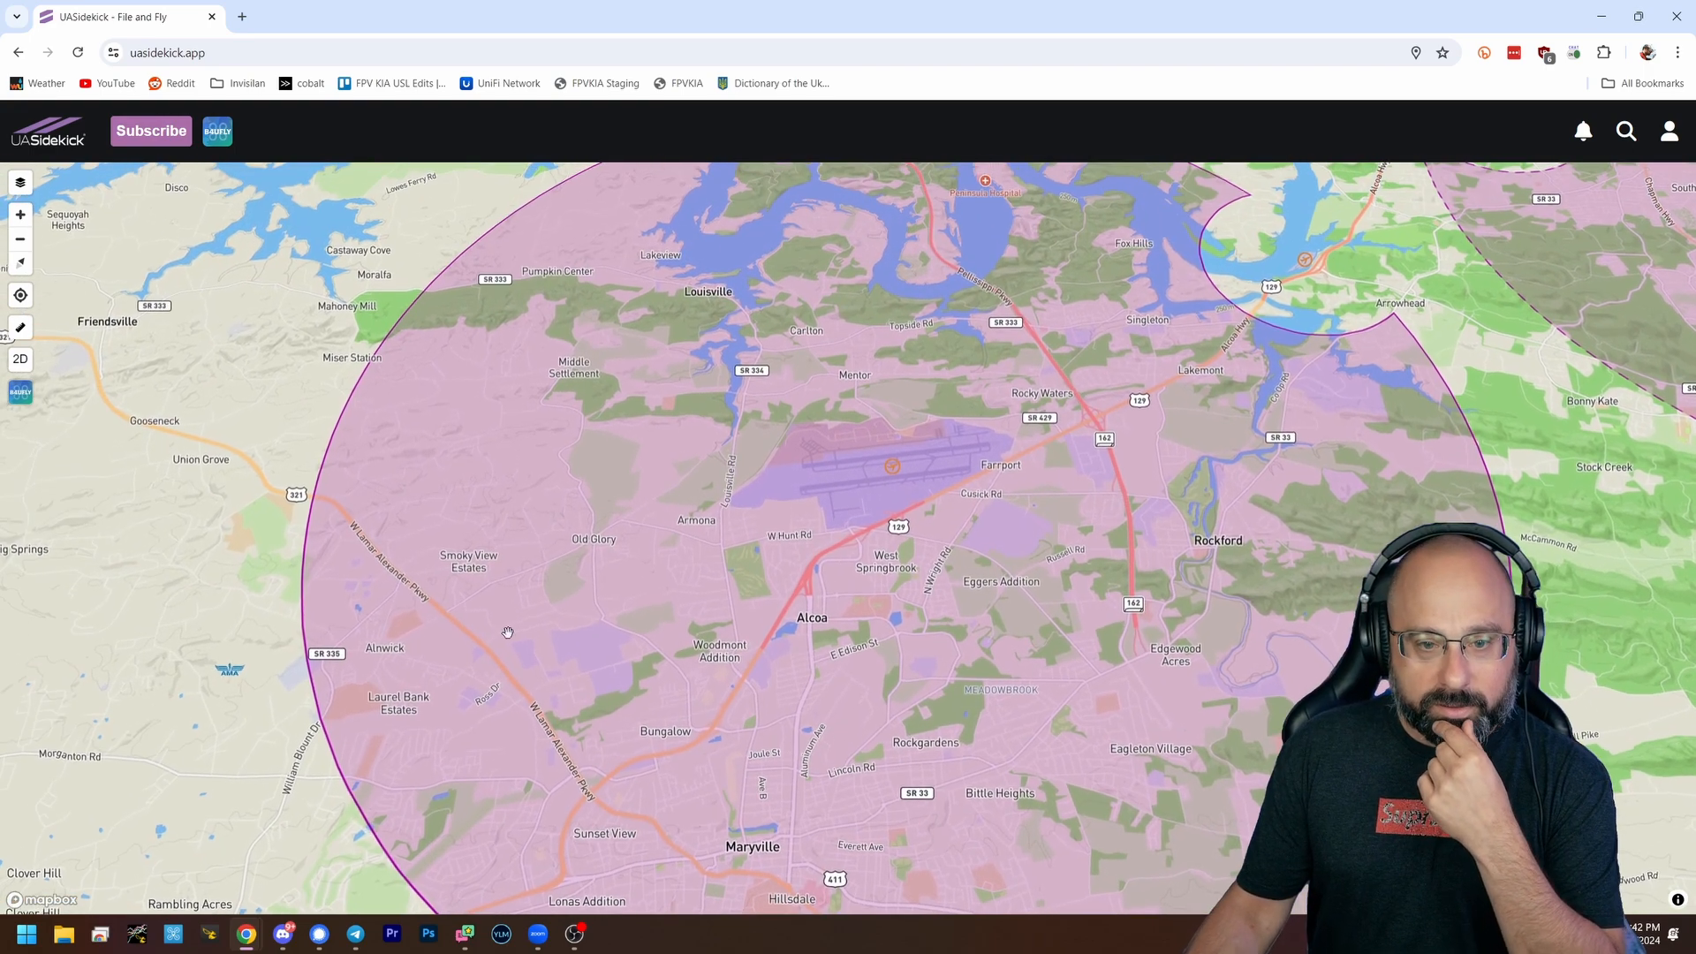
{"action": "left_click", "coordinate": [19, 180]}
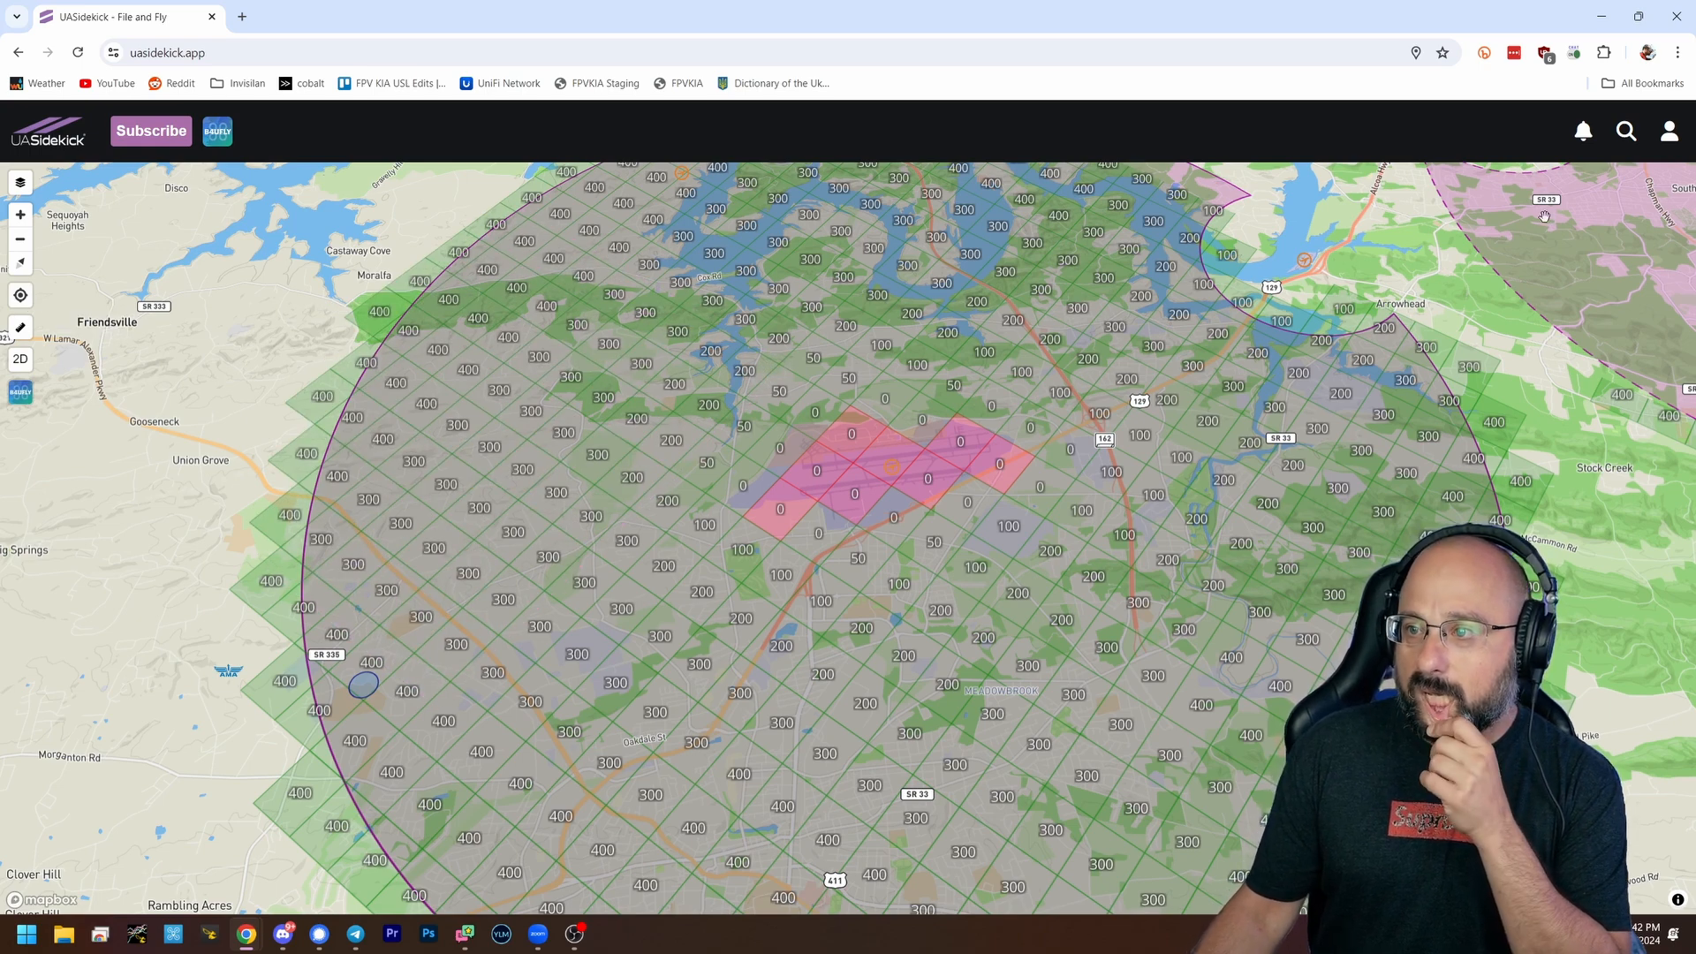
Inspect a map point southwest of the airport and start a B4UFLY pin drop from its popup
{"action": "left_click", "coordinate": [1582, 130]}
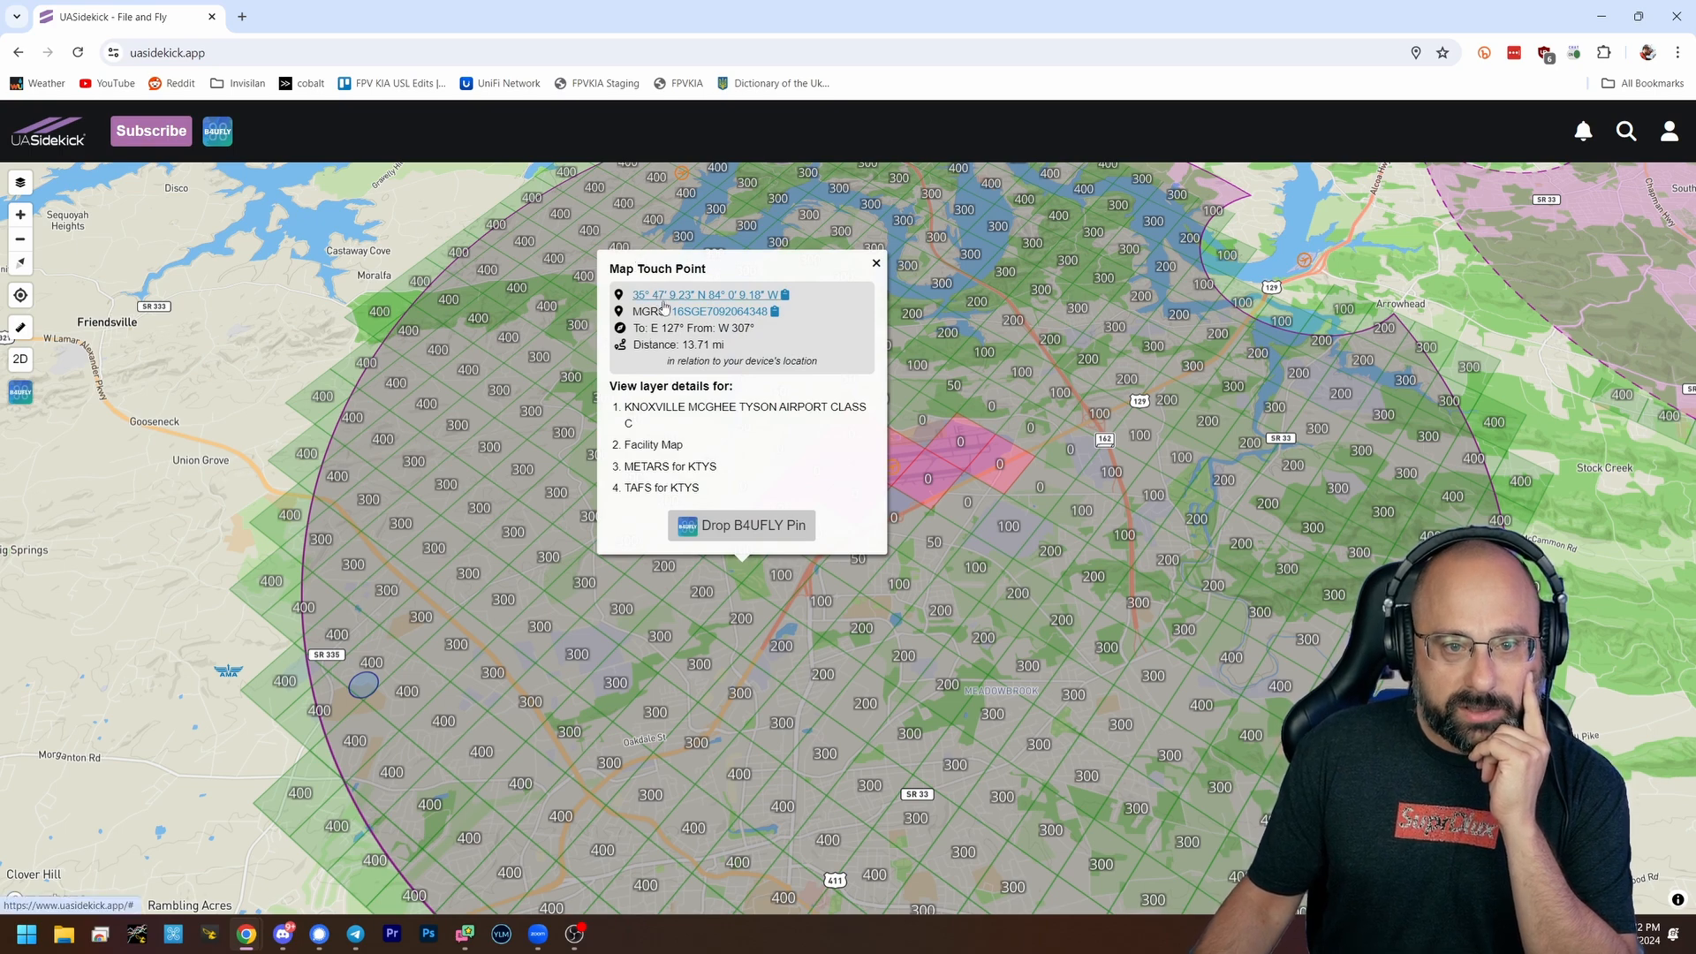
{"action": "left_click", "coordinate": [740, 525]}
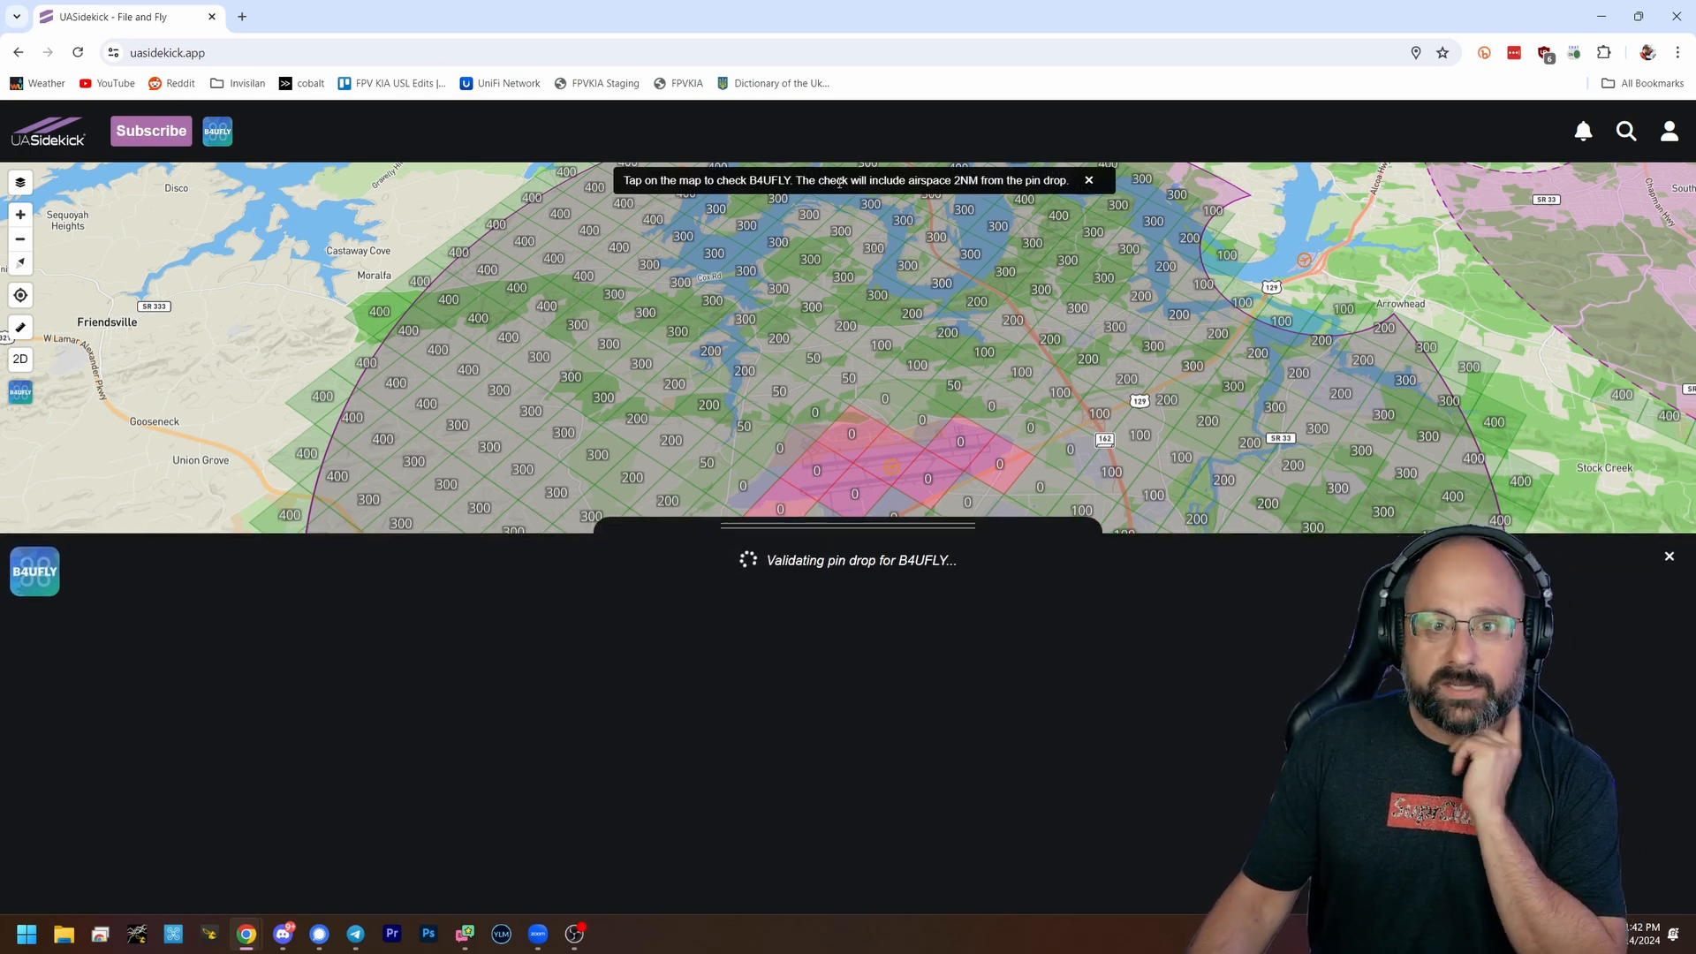
Shrink the B4UFLY panel and drop the pin southwest of the McGhee Tyson runway area
{"action": "left_click_drag", "start_coordinate": [799, 181], "coordinate": [981, 180]}
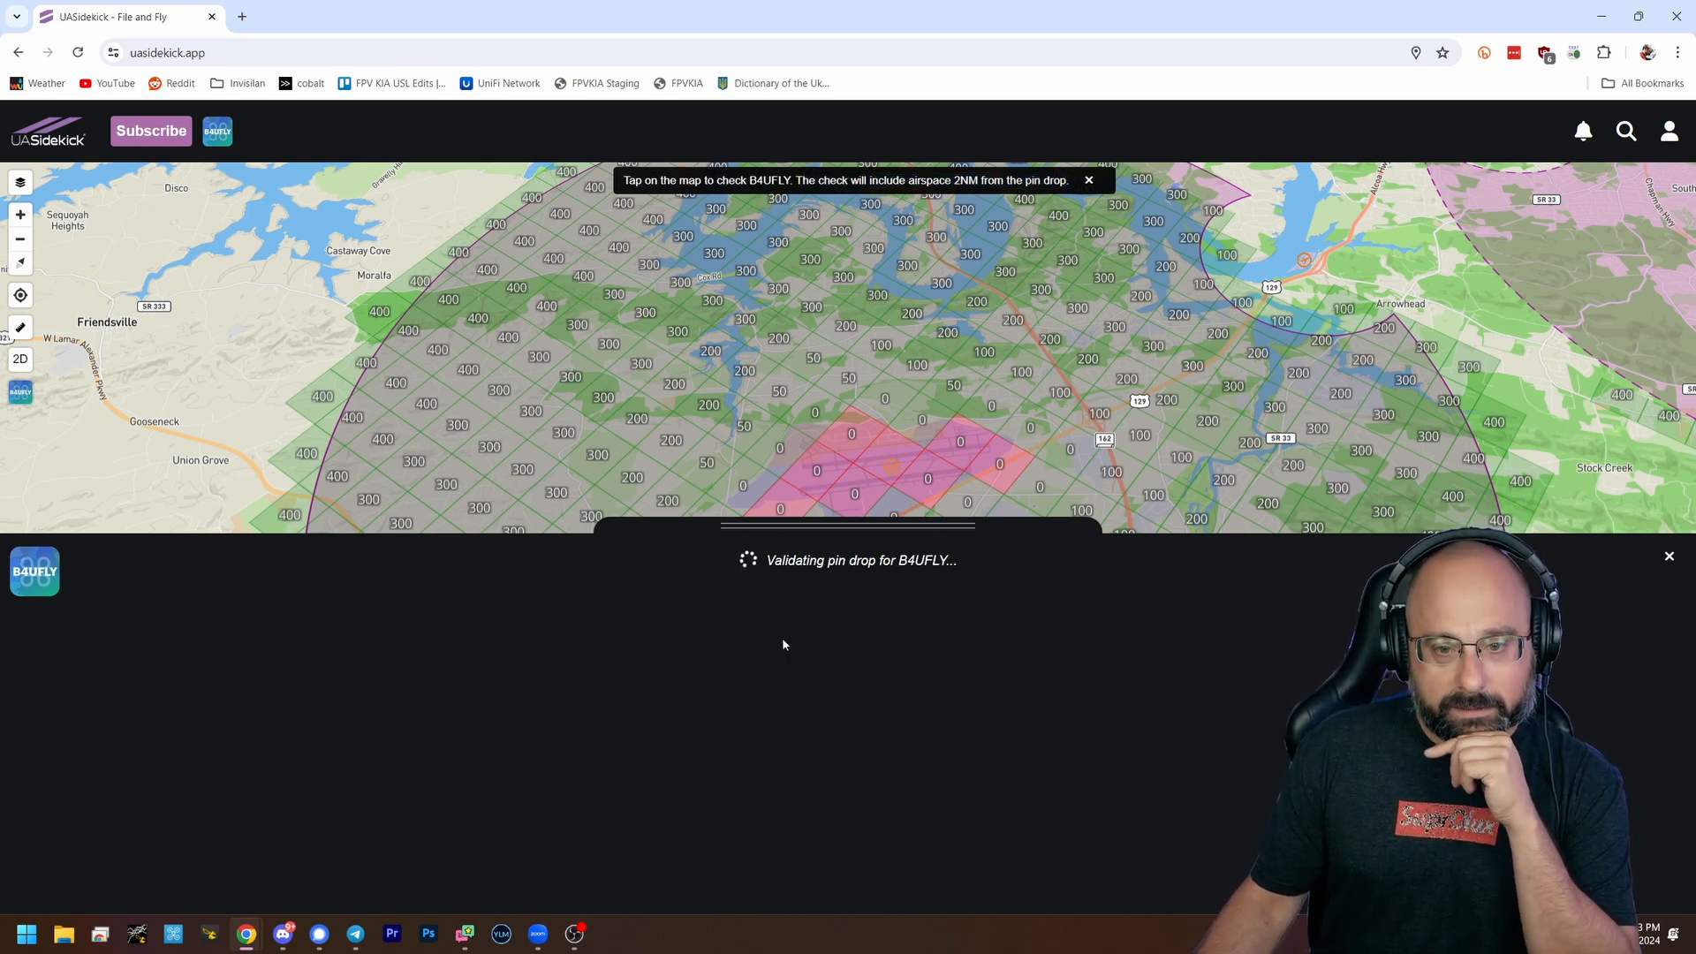
{"action": "mouse_move", "coordinate": [712, 592]}
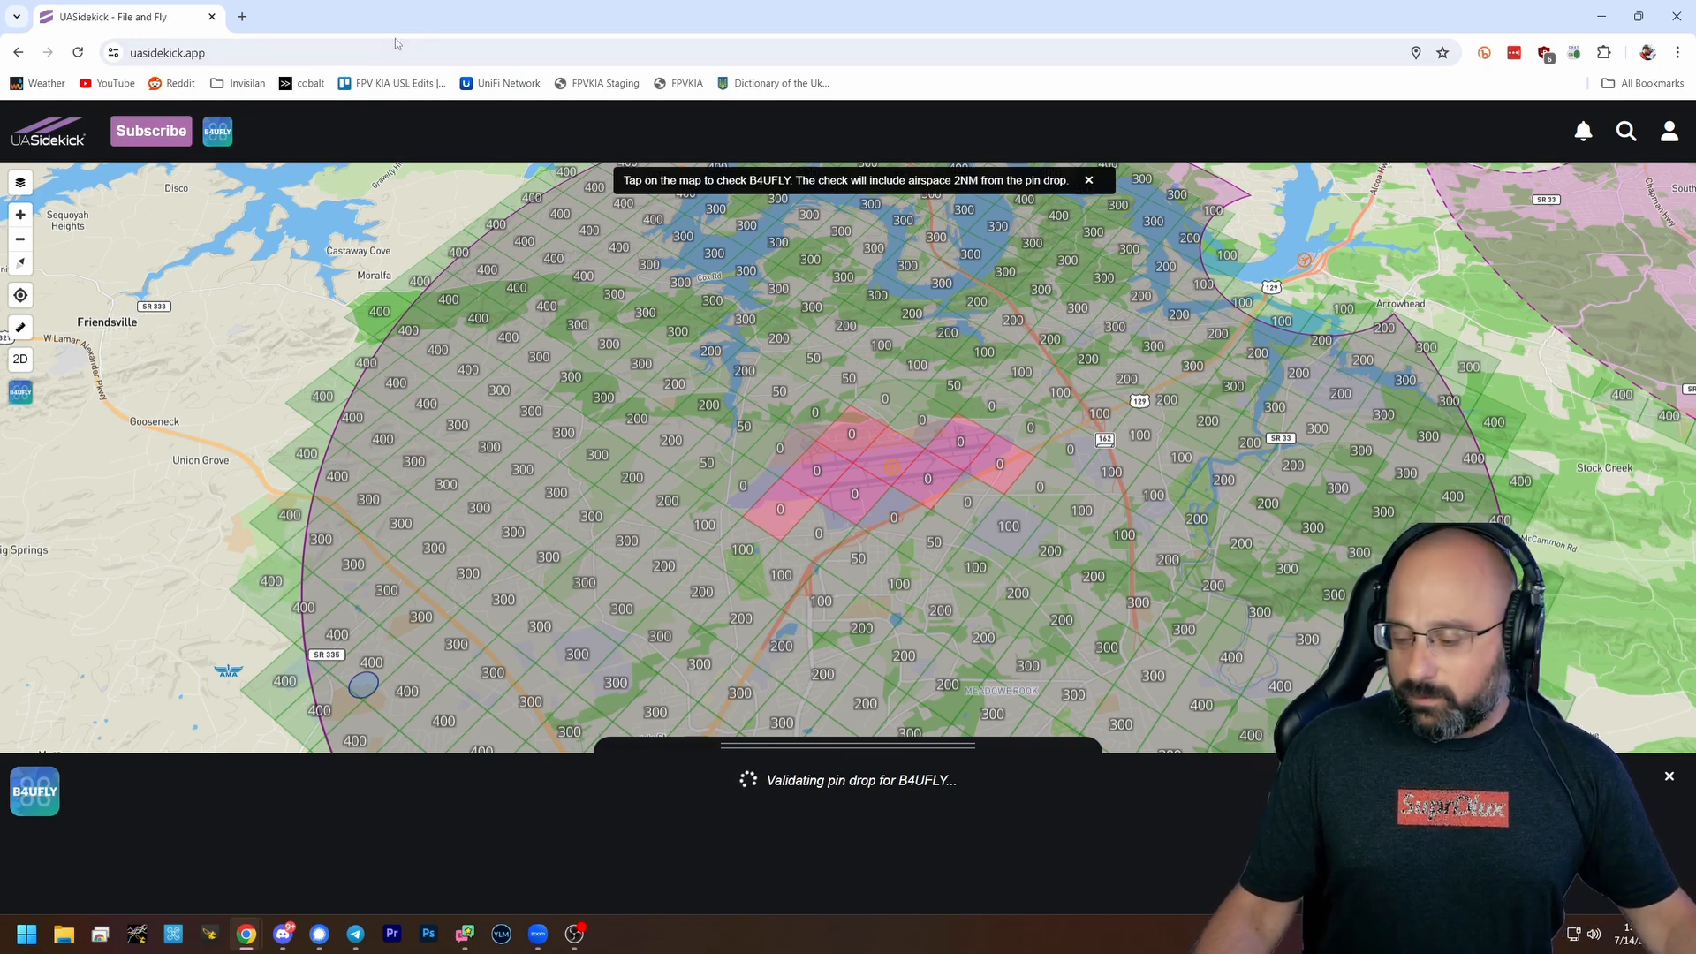
{"action": "left_click", "coordinate": [740, 557]}
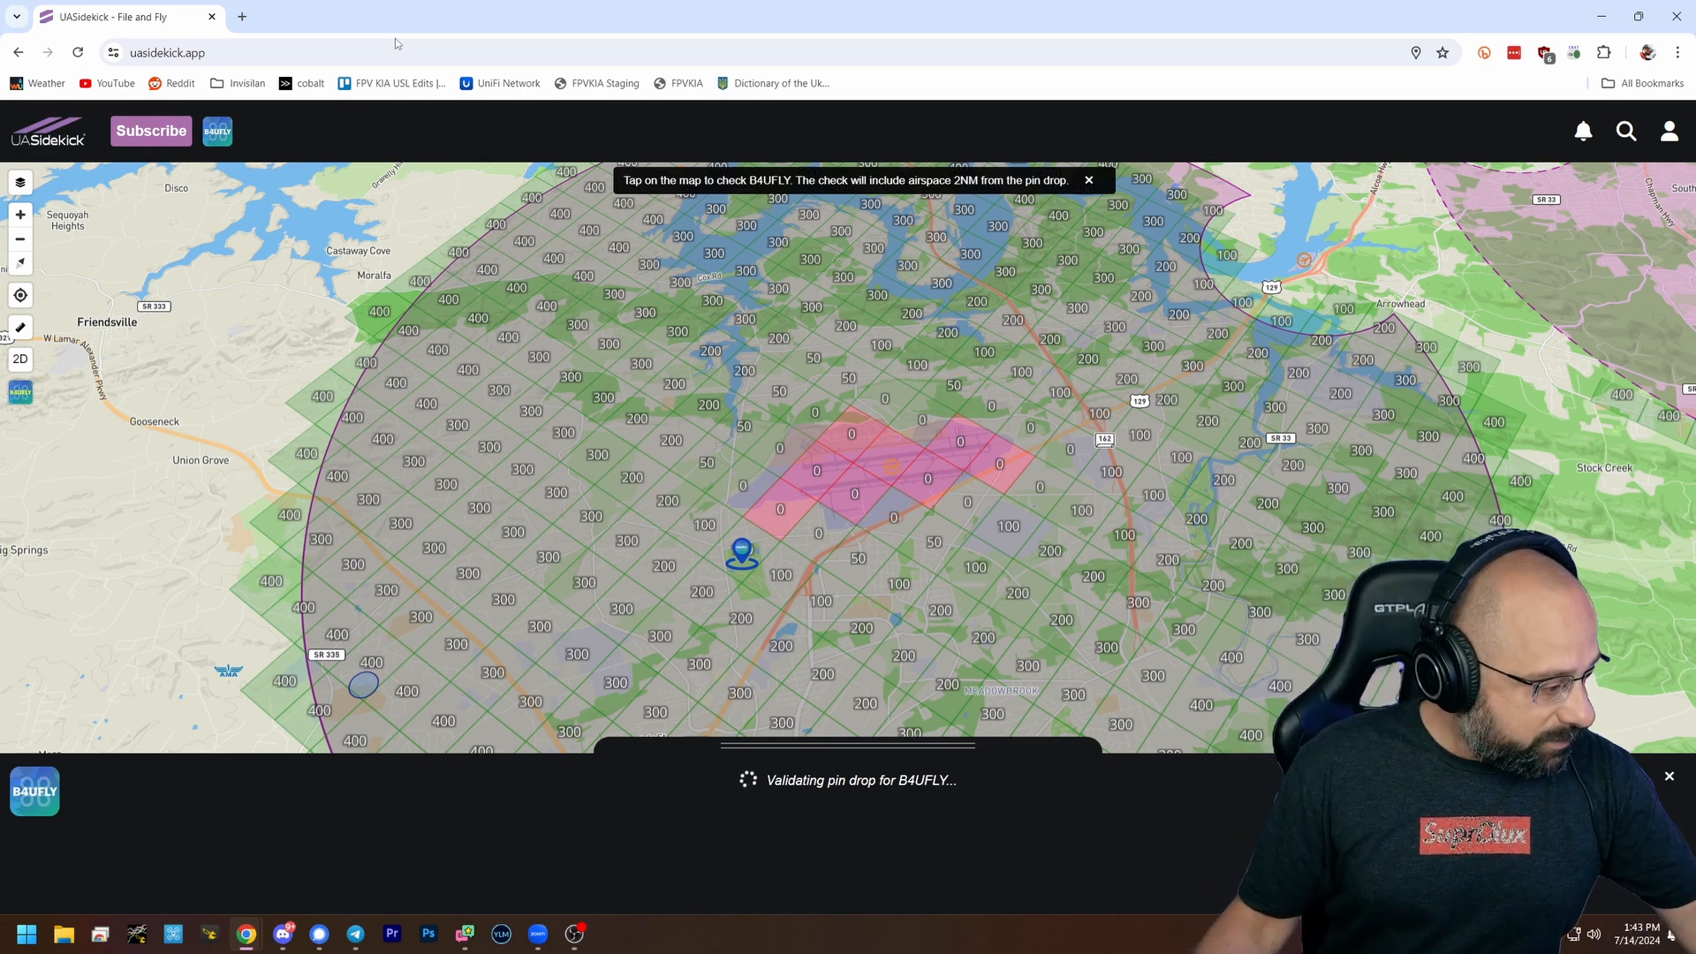
{"action": "mouse_move", "coordinate": [1212, 90]}
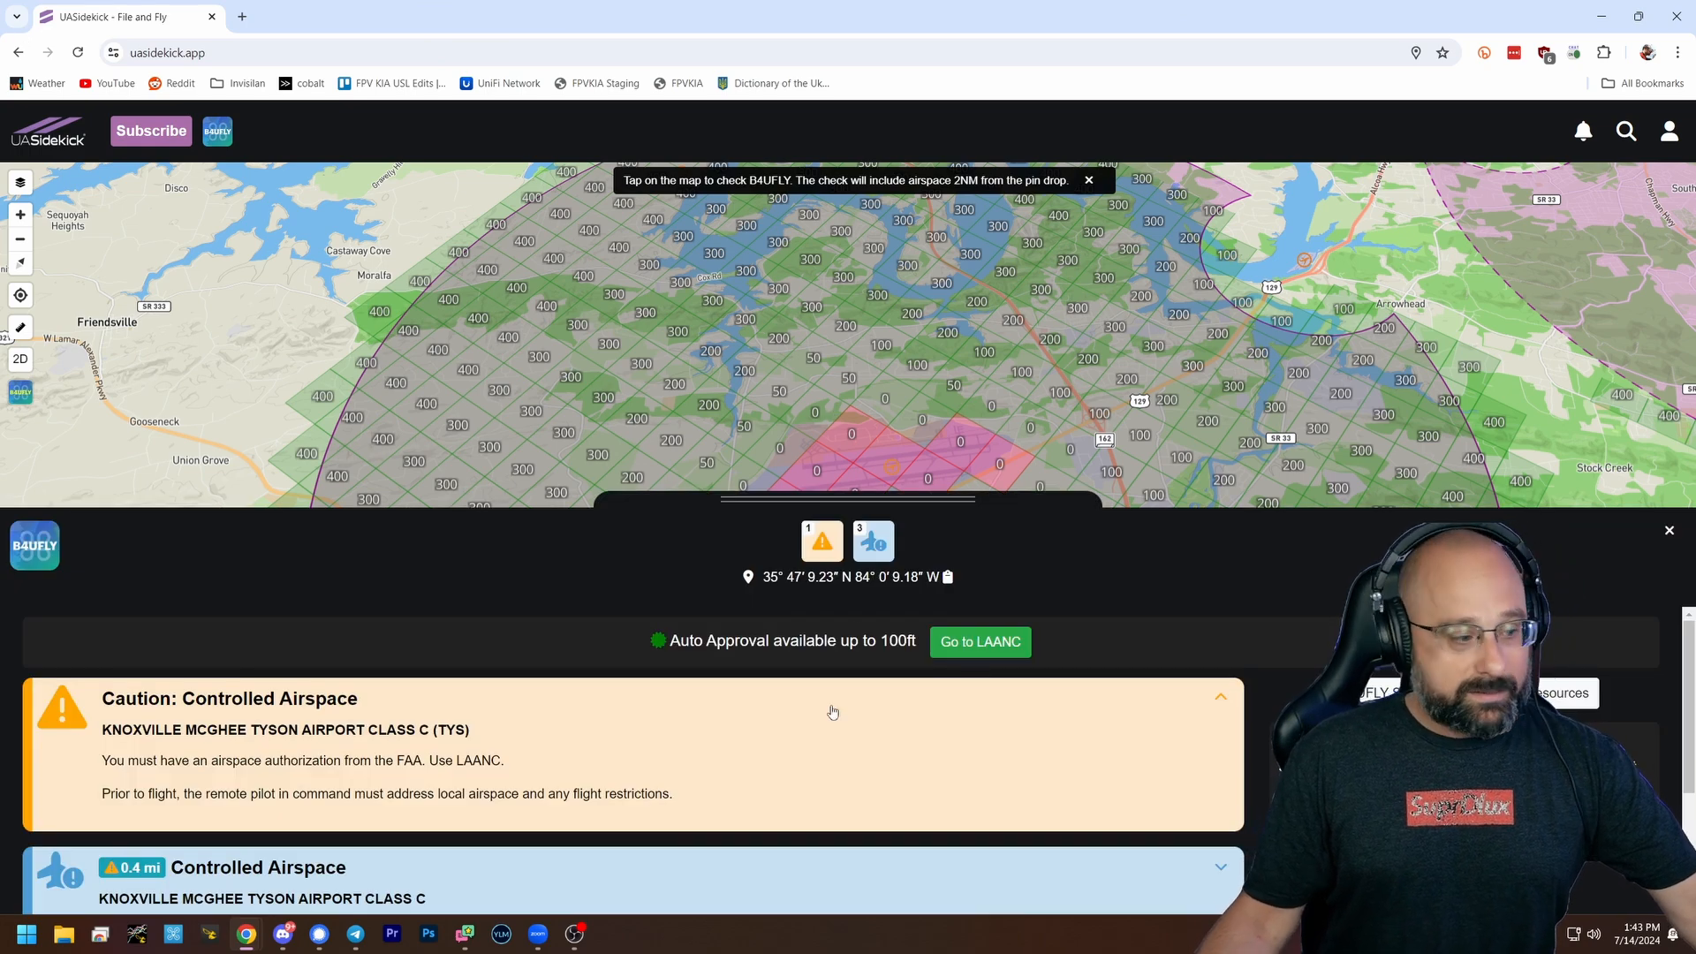
{"action": "mouse_move", "coordinate": [620, 755]}
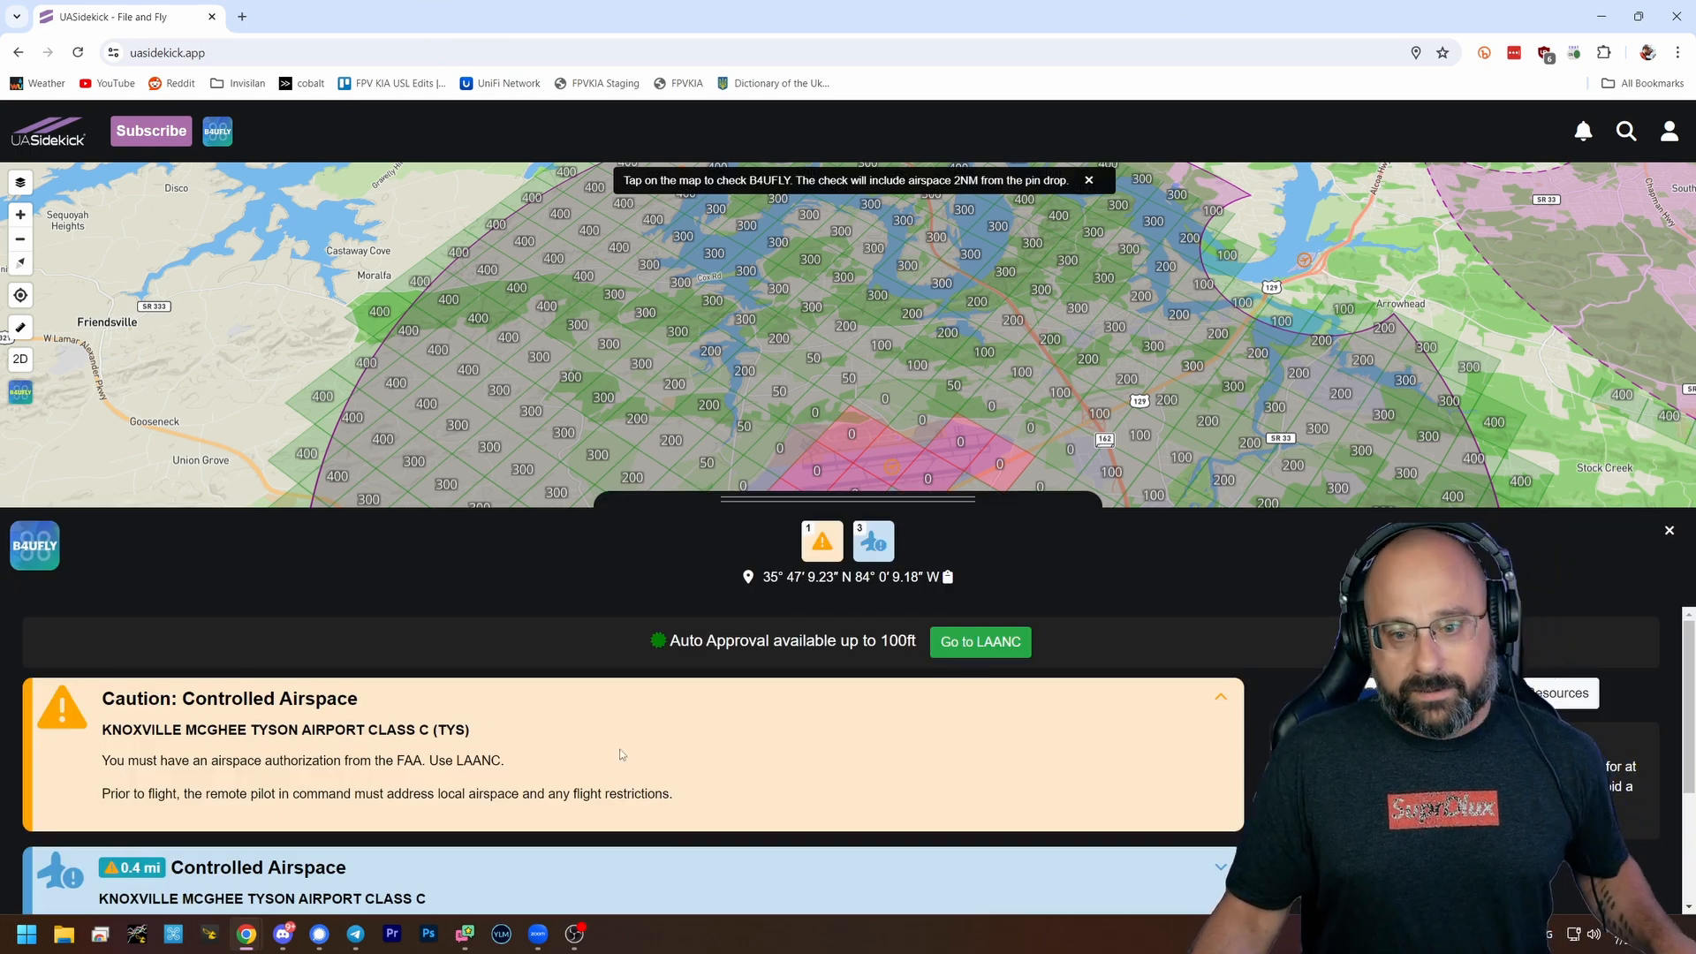
Review the B4UFLY results: Class C controlled airspace at TYS with LAANC auto approval up to 100 ft
{"action": "scroll", "scroll_direction": "down", "scroll_amount": 3}
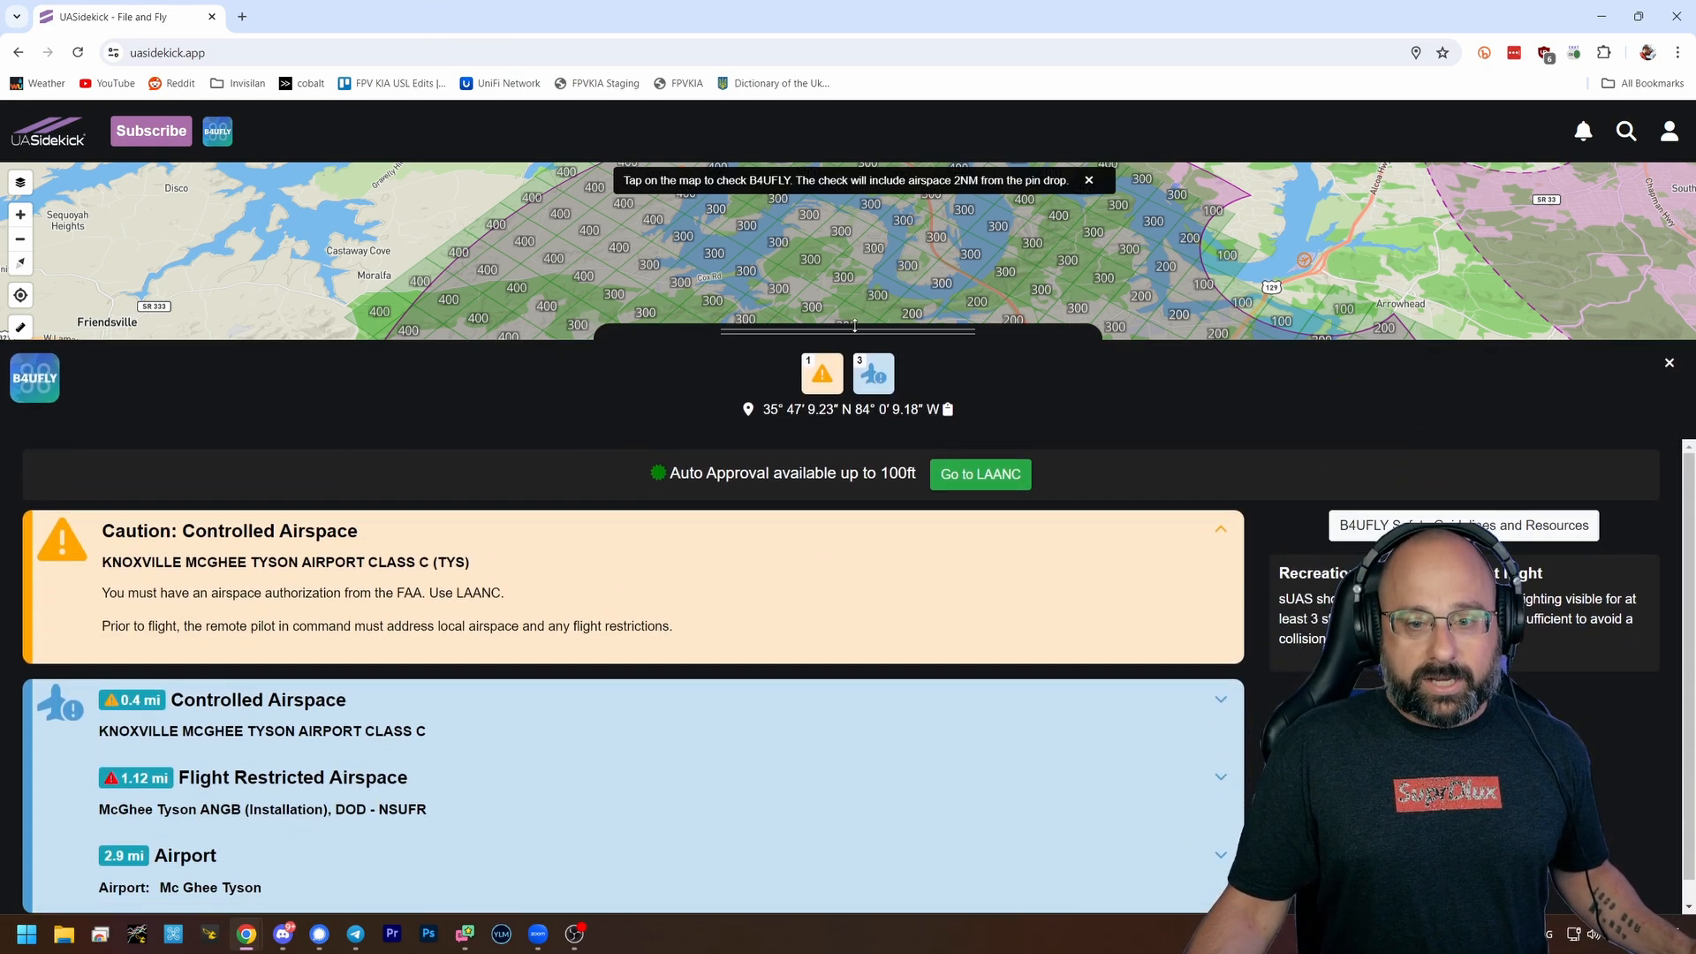